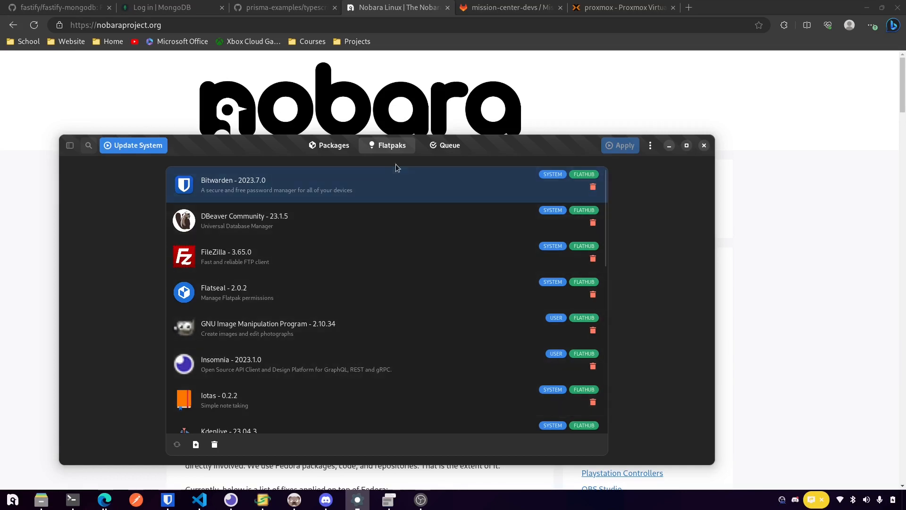
{"action": "mouse_move", "coordinate": [398, 151]}
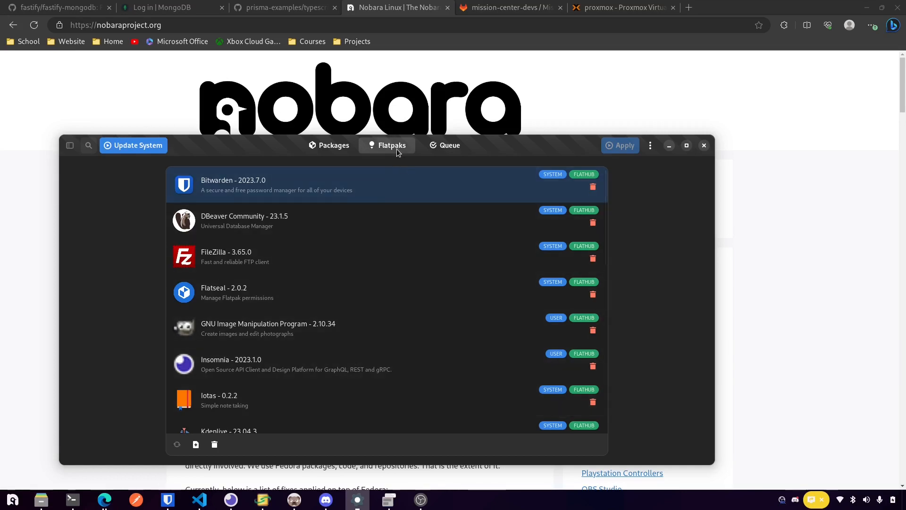
{"action": "mouse_move", "coordinate": [500, 183]}
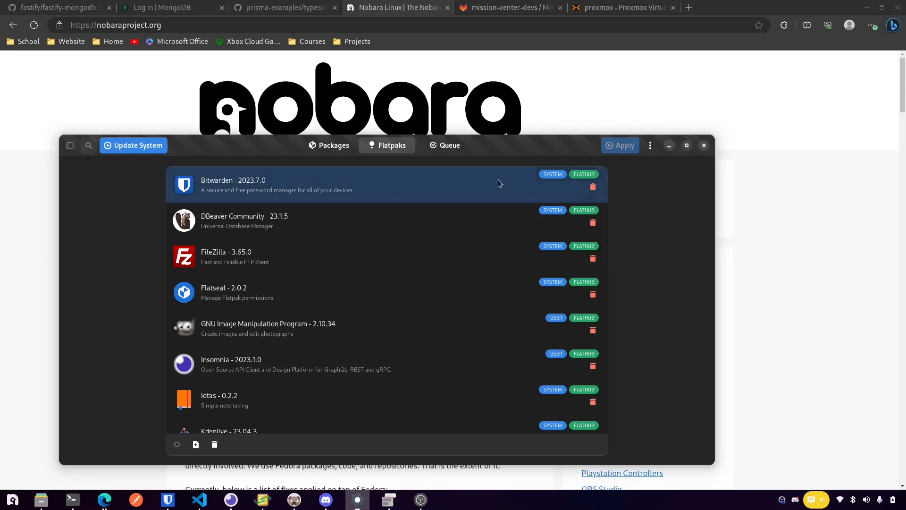
{"action": "mouse_move", "coordinate": [590, 216]}
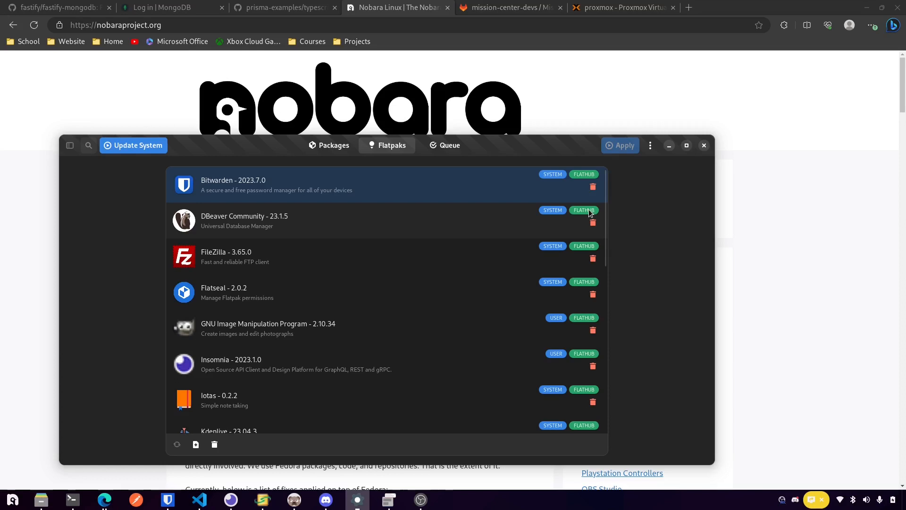
Step: Scroll down through the installed Flatpak apps from Bitwarden to Nextcloud Desktop
{"action": "scroll", "scroll_direction": "down", "scroll_amount": 3}
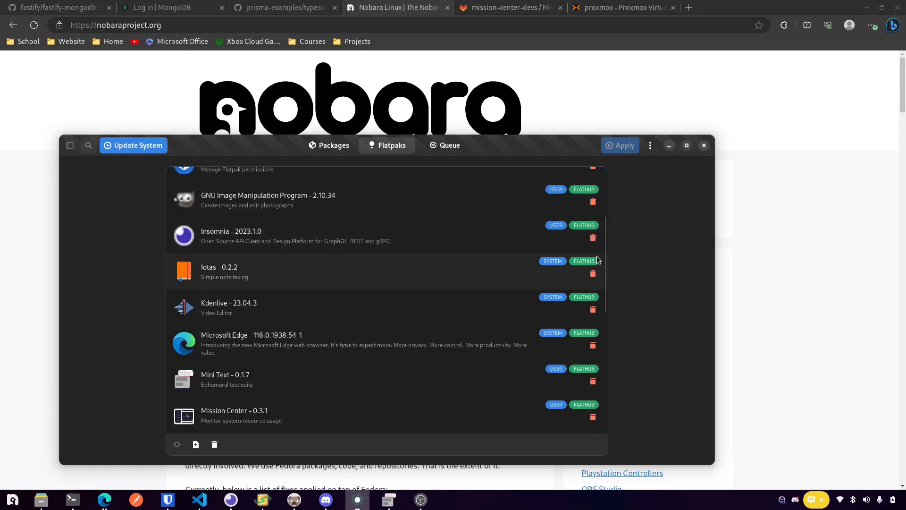
{"action": "scroll", "scroll_direction": "down", "scroll_amount": 3}
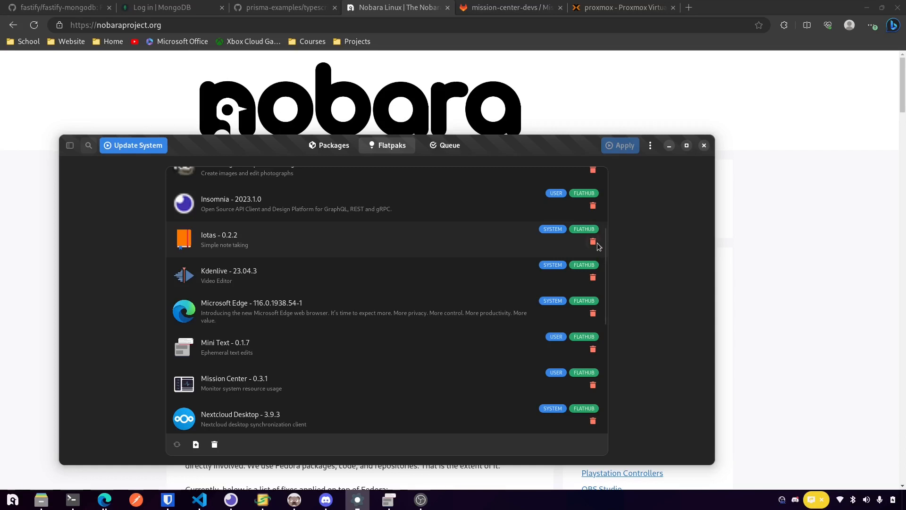
{"action": "mouse_move", "coordinate": [581, 245]}
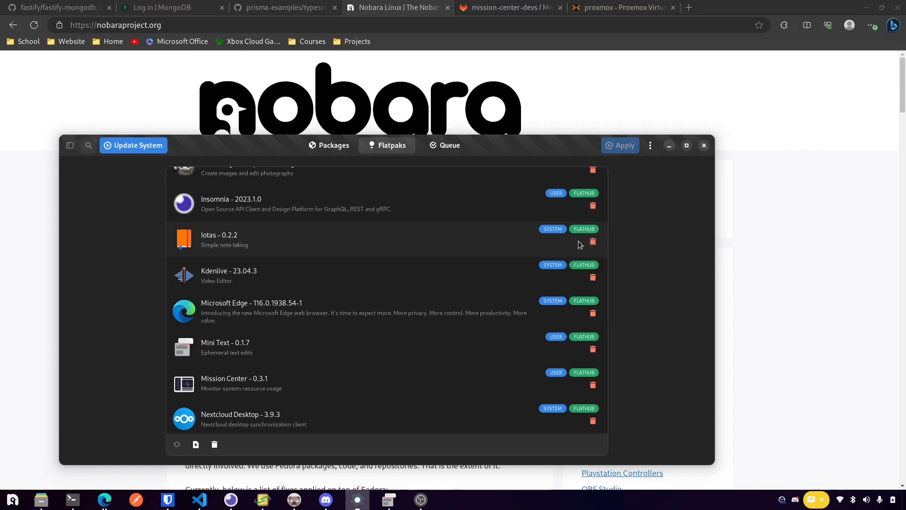
{"action": "mouse_move", "coordinate": [481, 223]}
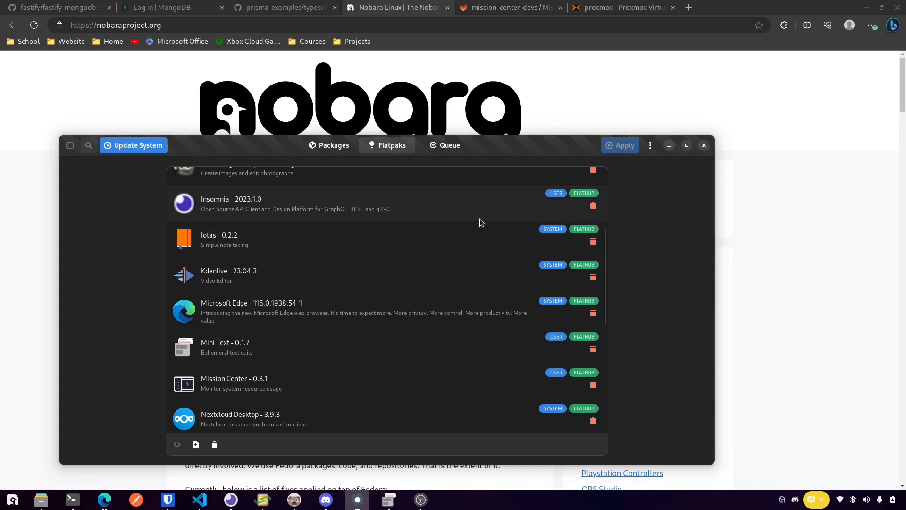
{"action": "mouse_move", "coordinate": [139, 257]}
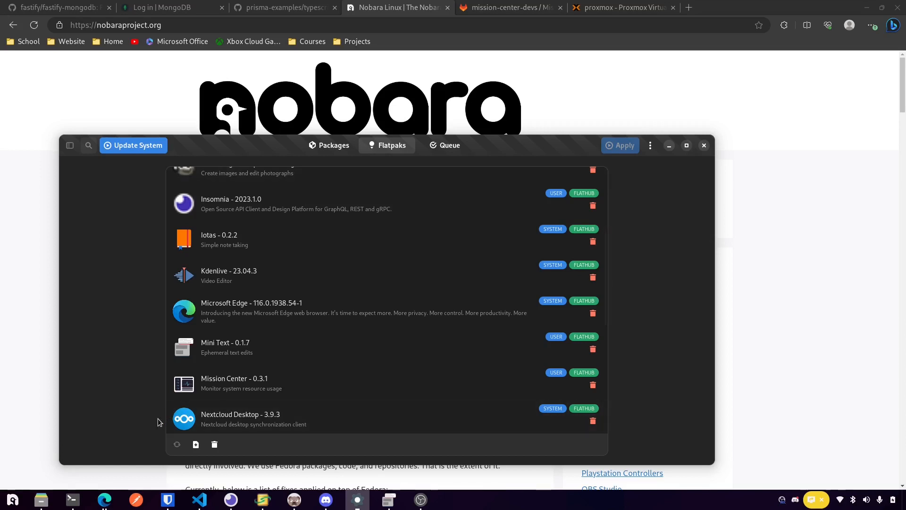
{"action": "mouse_move", "coordinate": [123, 386]}
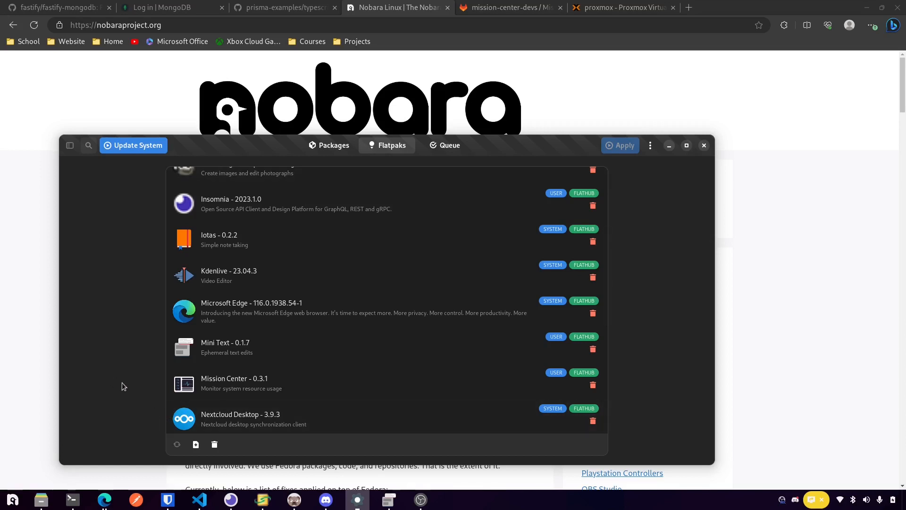
{"action": "mouse_move", "coordinate": [214, 319]}
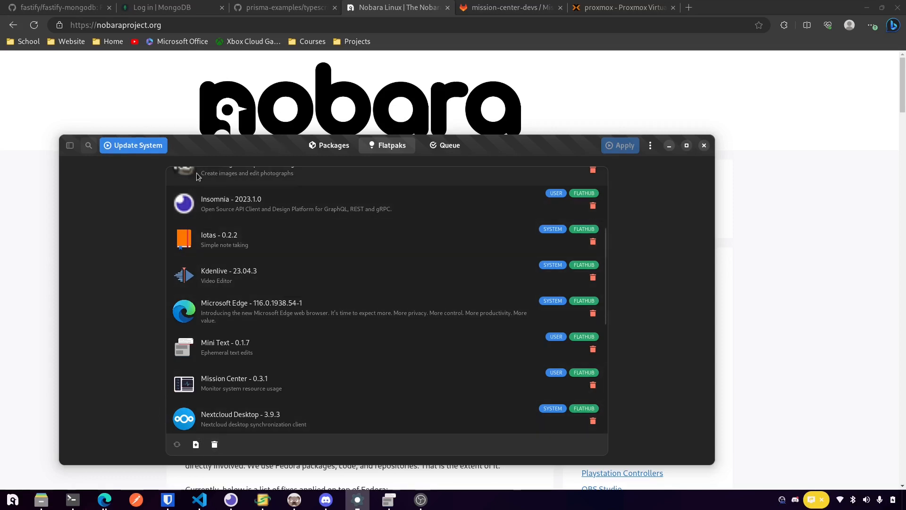
{"action": "mouse_move", "coordinate": [321, 148]}
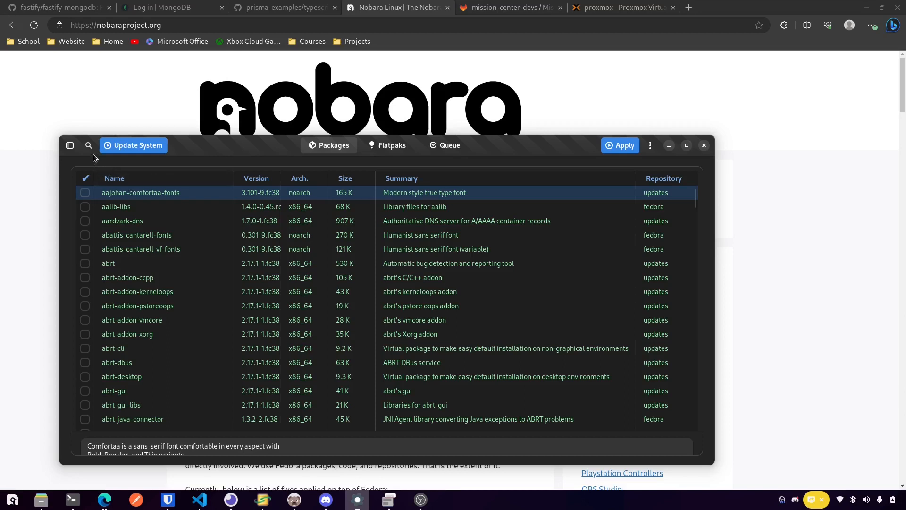
Step: Open the Package Name search field, then return to the Flatpaks app list
{"action": "left_click", "coordinate": [89, 145]}
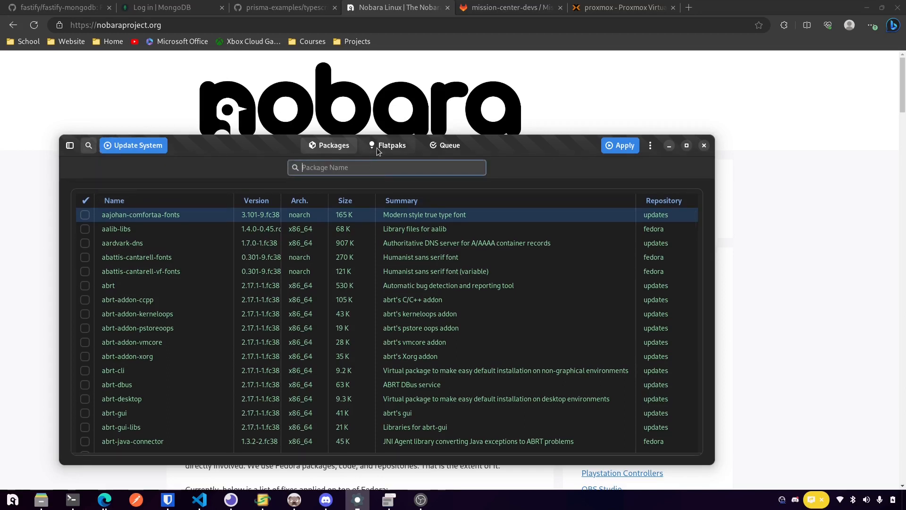
{"action": "left_click", "coordinate": [391, 145]}
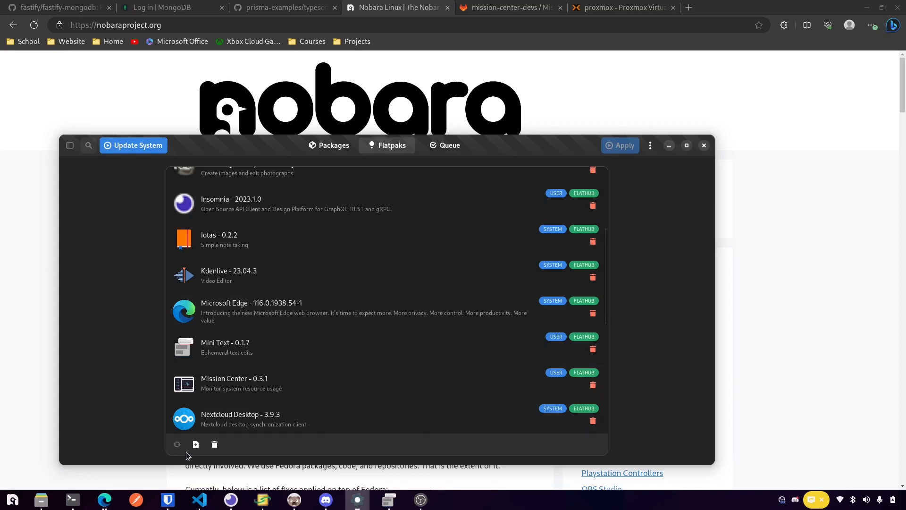
{"action": "mouse_move", "coordinate": [196, 444]}
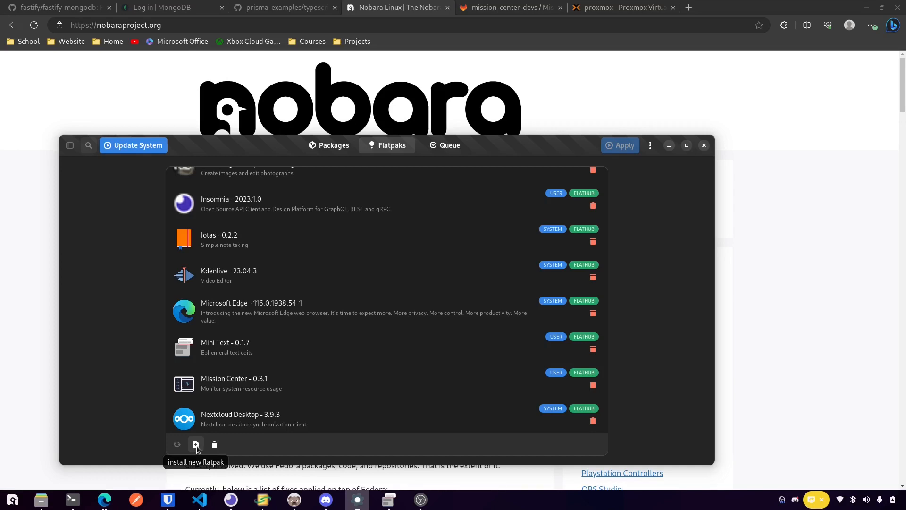
{"action": "mouse_move", "coordinate": [218, 461]}
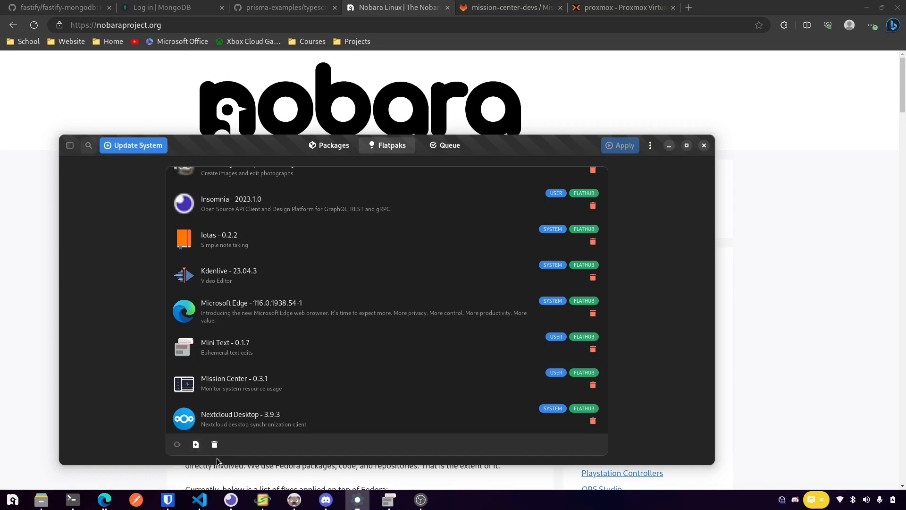
{"action": "mouse_move", "coordinate": [196, 444]}
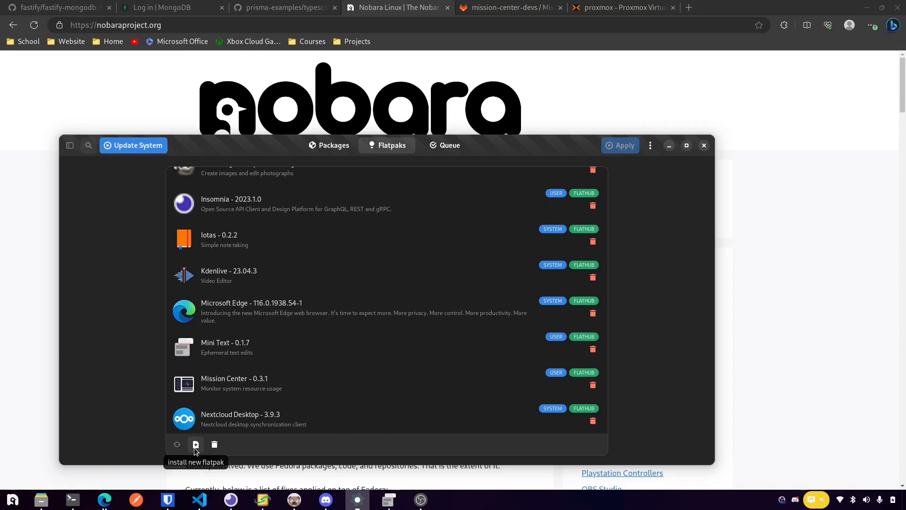
{"action": "left_click", "coordinate": [196, 444]}
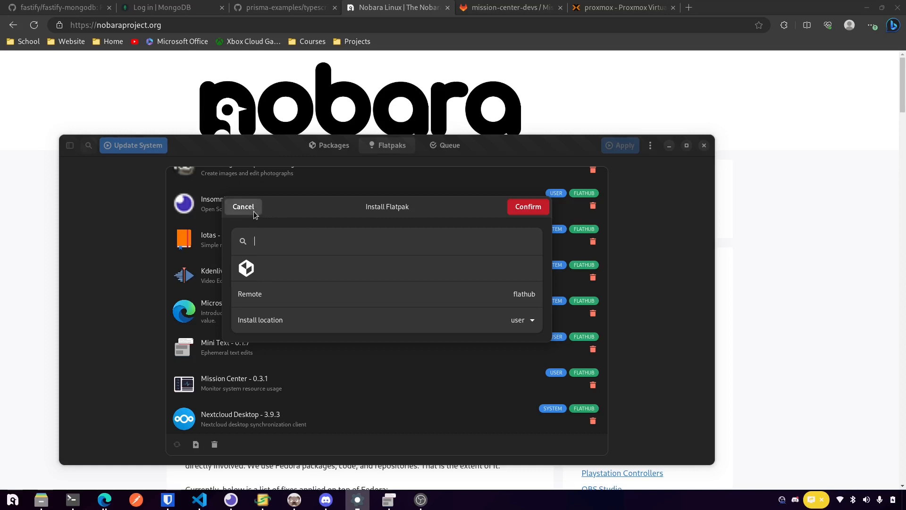
{"action": "left_click", "coordinate": [243, 206]}
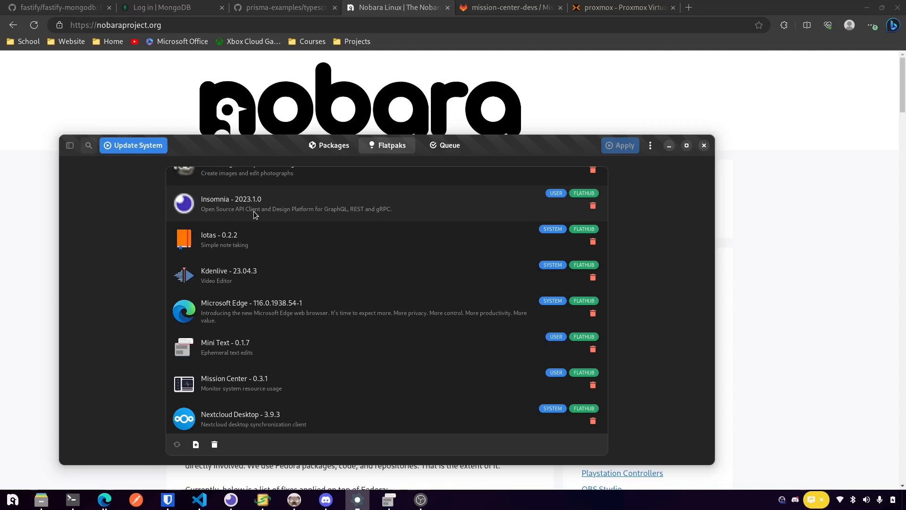
Step: Close Nobara Package Manager, leaving the Nobara Project homepage in Edge
{"action": "left_click", "coordinate": [704, 144]}
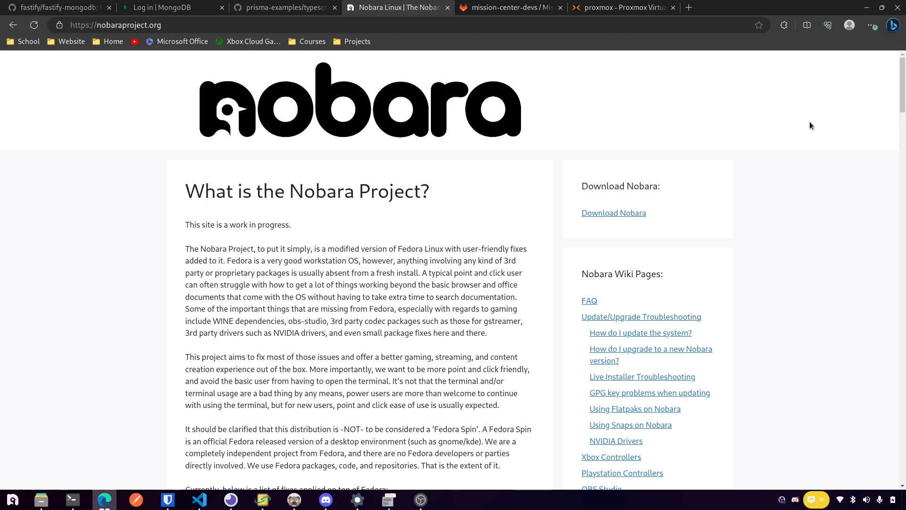
{"action": "mouse_move", "coordinate": [793, 132]}
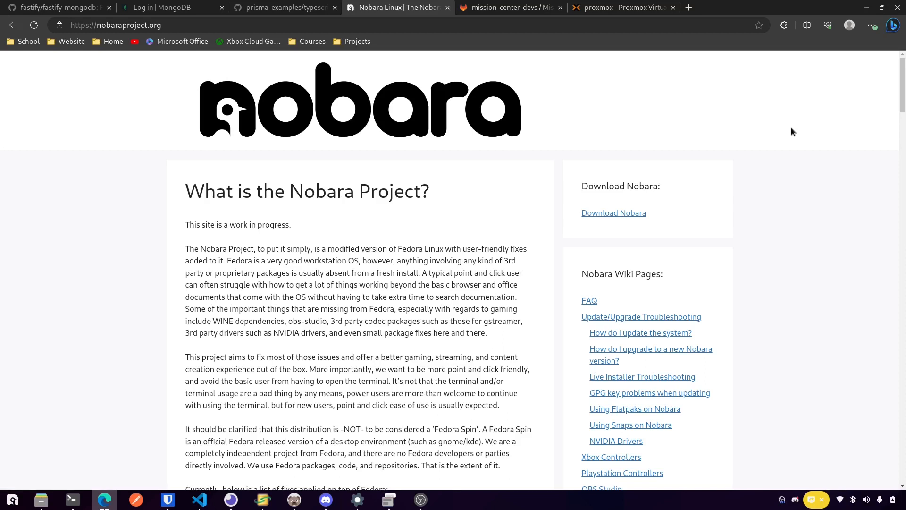
{"action": "mouse_move", "coordinate": [633, 268]}
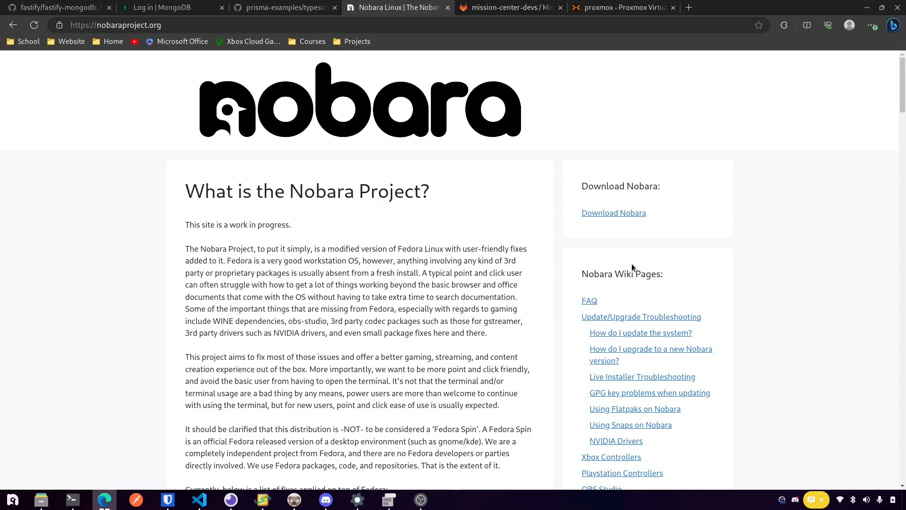
{"action": "mouse_move", "coordinate": [656, 273]}
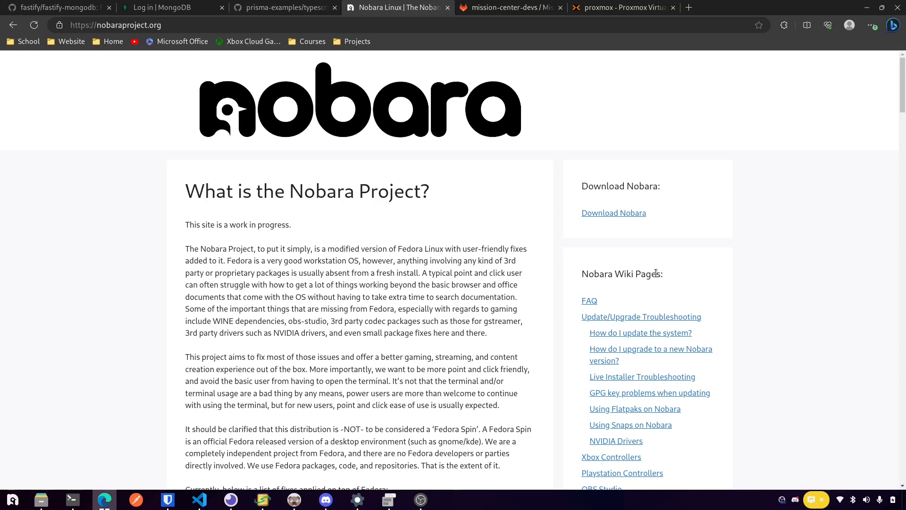
{"action": "mouse_move", "coordinate": [644, 271]}
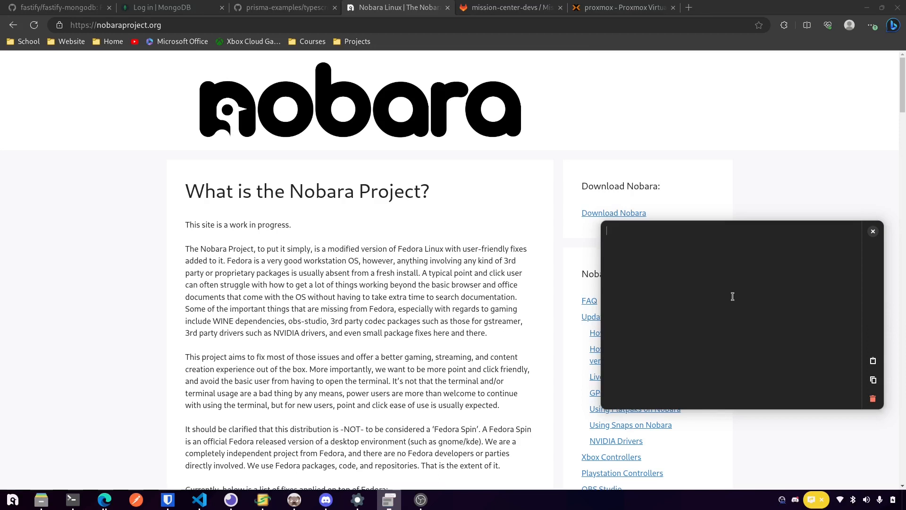
{"action": "mouse_move", "coordinate": [846, 305]}
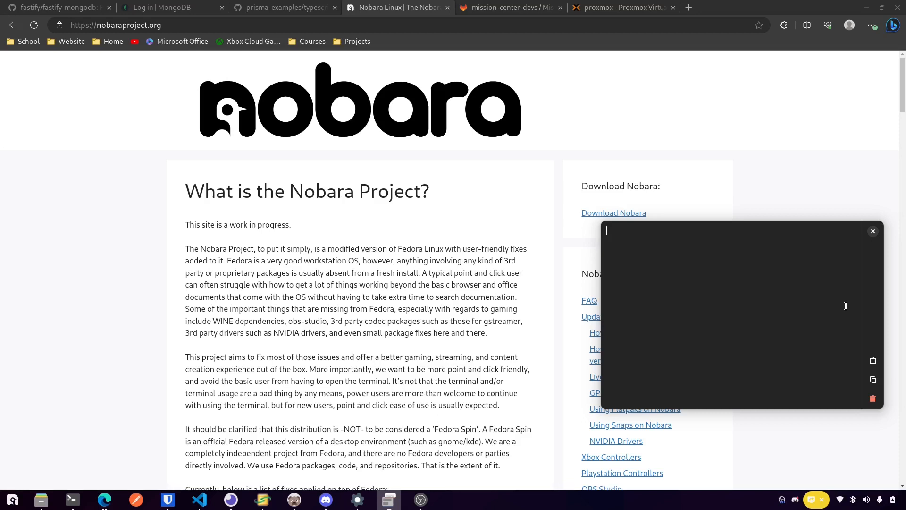
{"action": "mouse_move", "coordinate": [882, 314]}
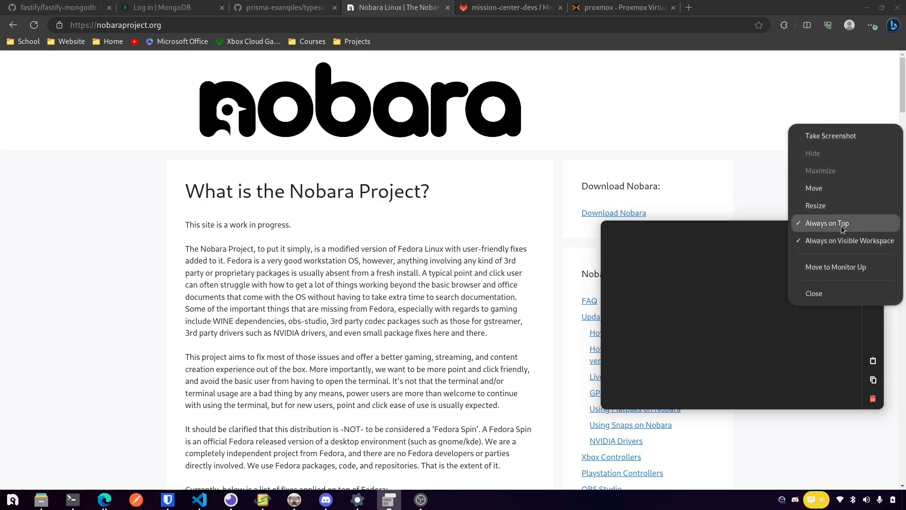
{"action": "mouse_move", "coordinate": [850, 236]}
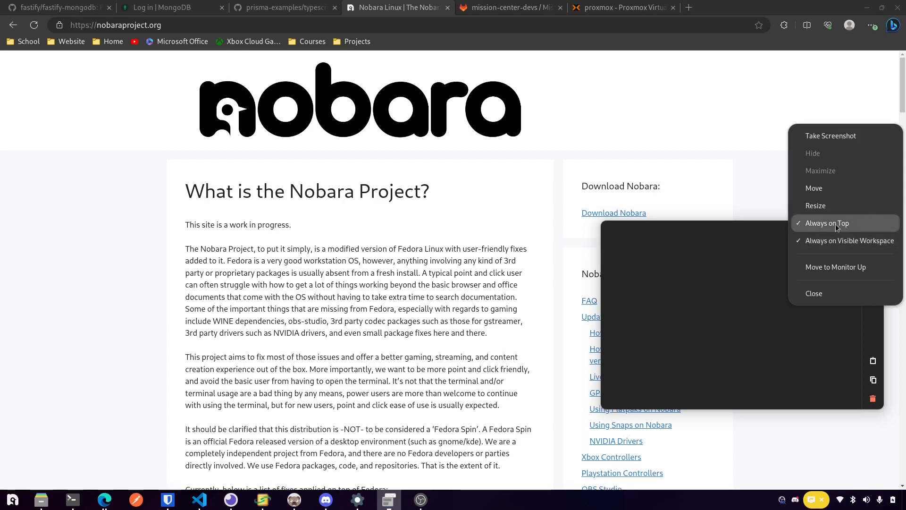
{"action": "mouse_move", "coordinate": [497, 278]}
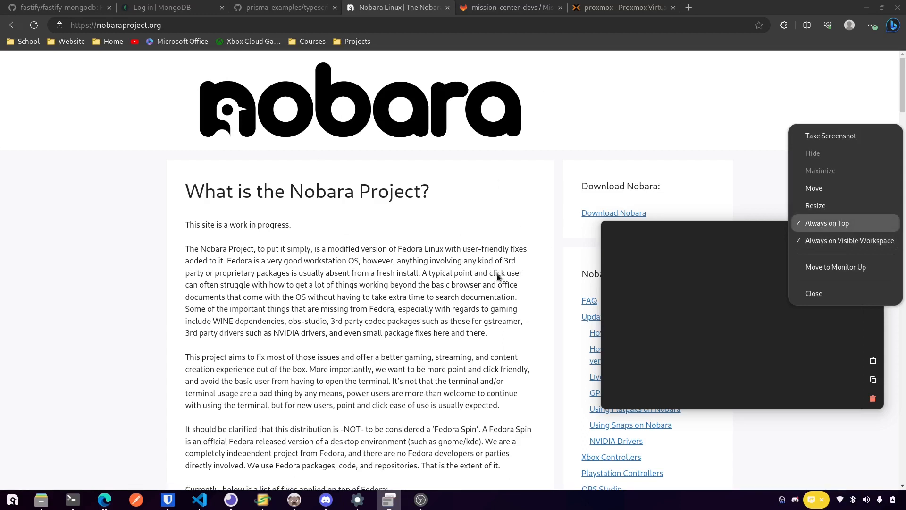
{"action": "mouse_move", "coordinate": [699, 290]}
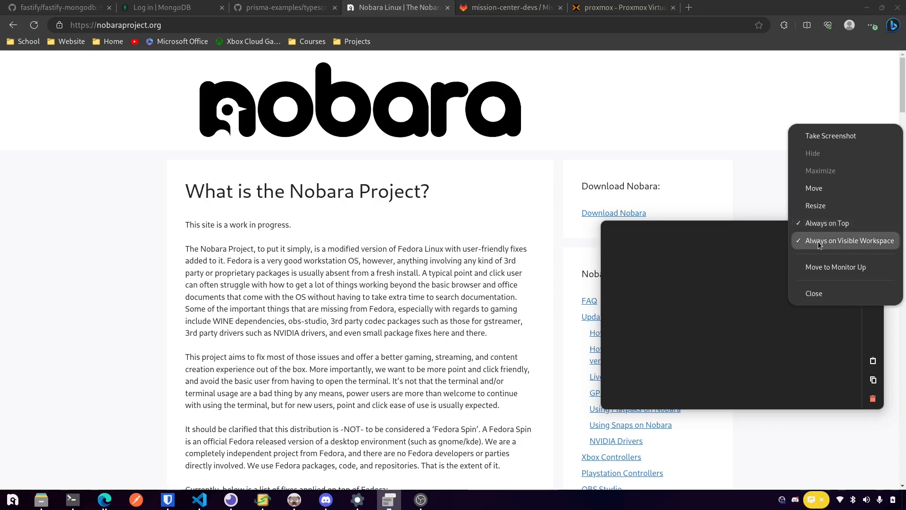
{"action": "mouse_move", "coordinate": [831, 250]}
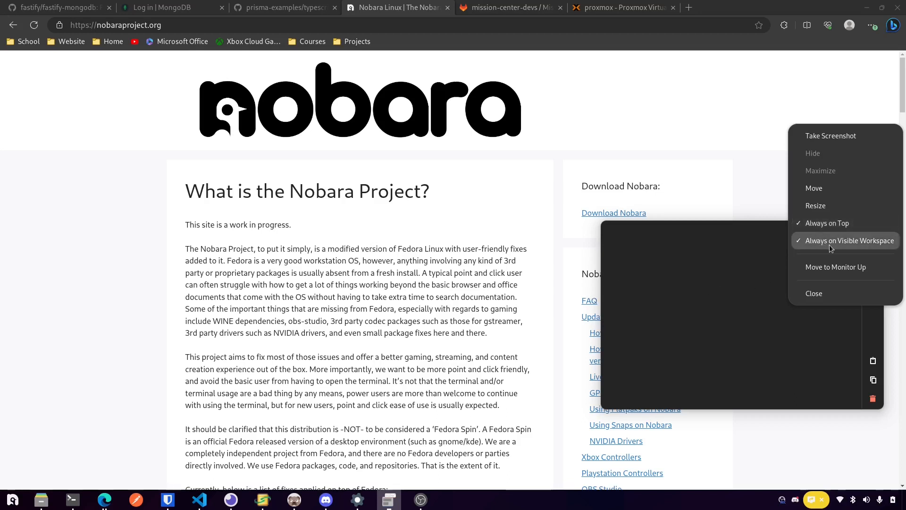
{"action": "left_click", "coordinate": [849, 240]}
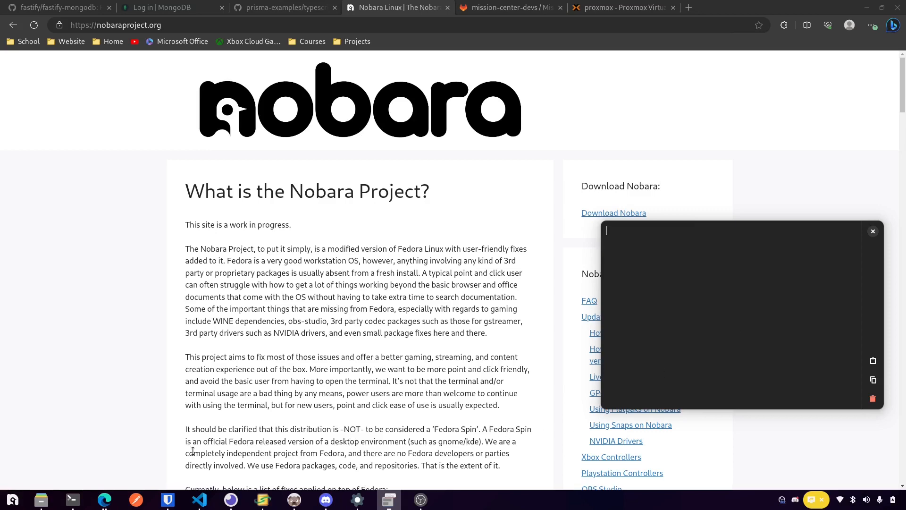
Step: Launch Mission Center from the app menu and view its CPU Performance page
{"action": "left_click", "coordinate": [12, 500]}
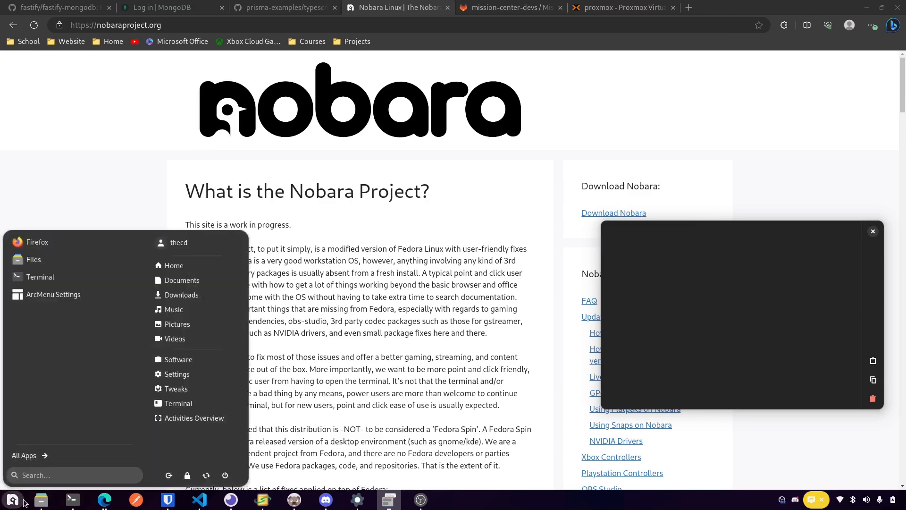
{"action": "type", "text": "miss"}
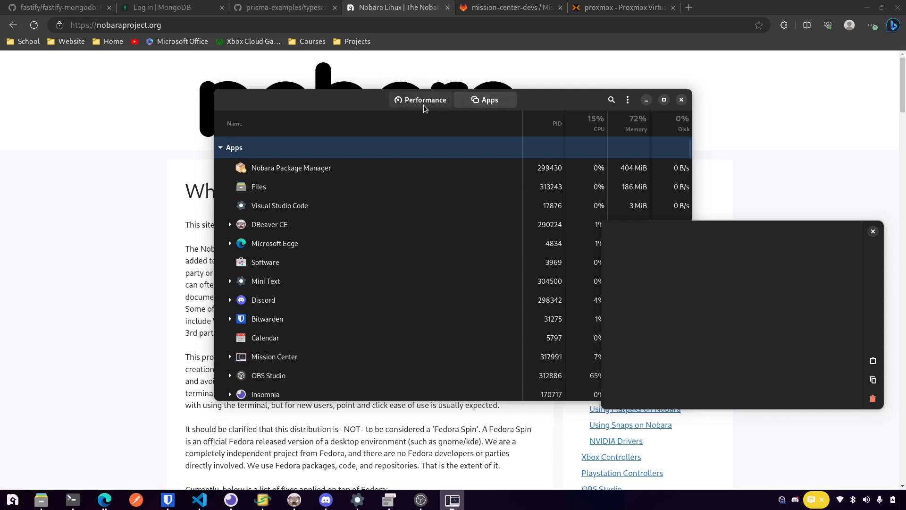
{"action": "left_click", "coordinate": [425, 99]}
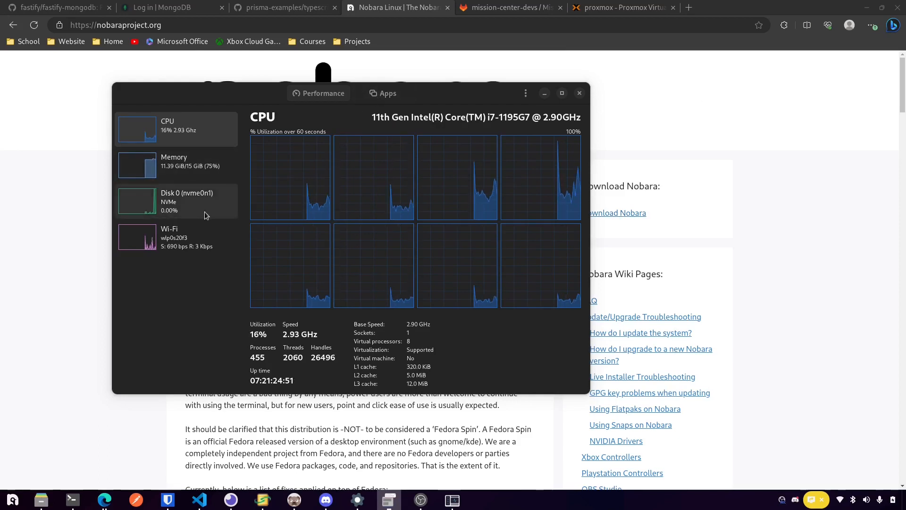
{"action": "right_click", "coordinate": [327, 273]}
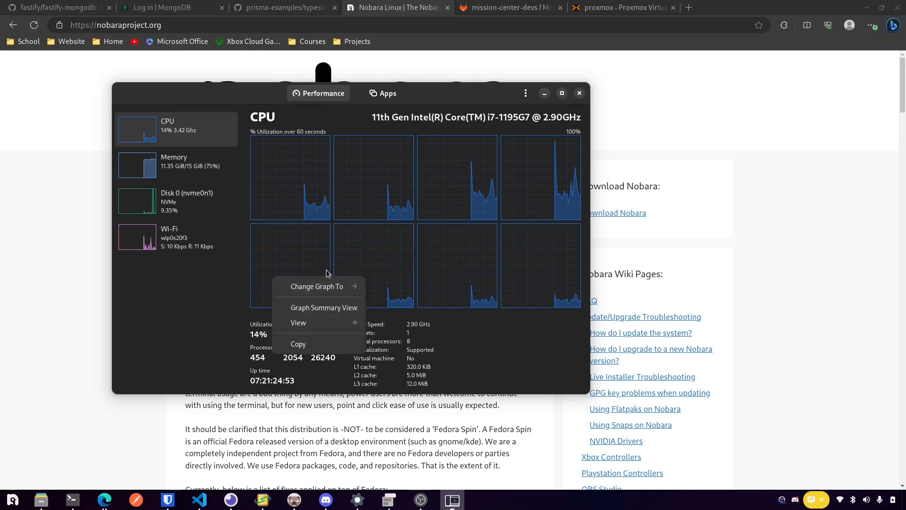
{"action": "left_click", "coordinate": [352, 135]}
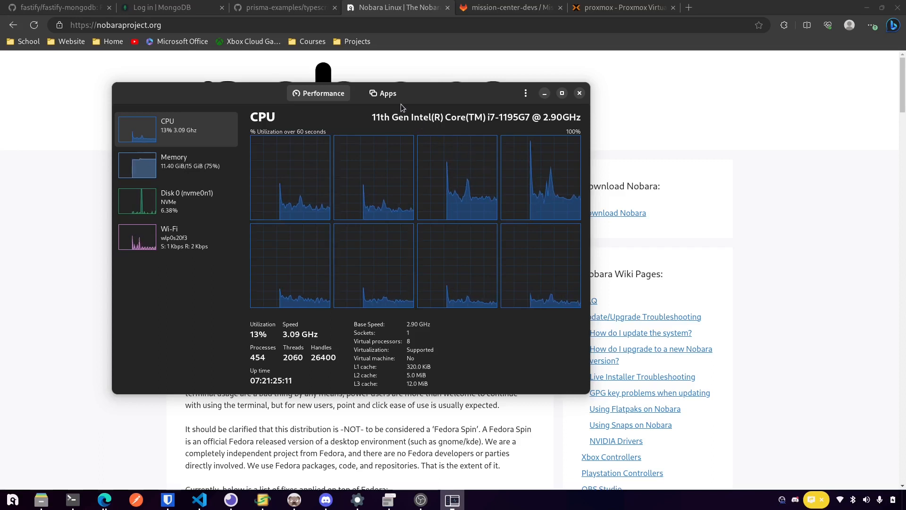
{"action": "left_click", "coordinate": [388, 93]}
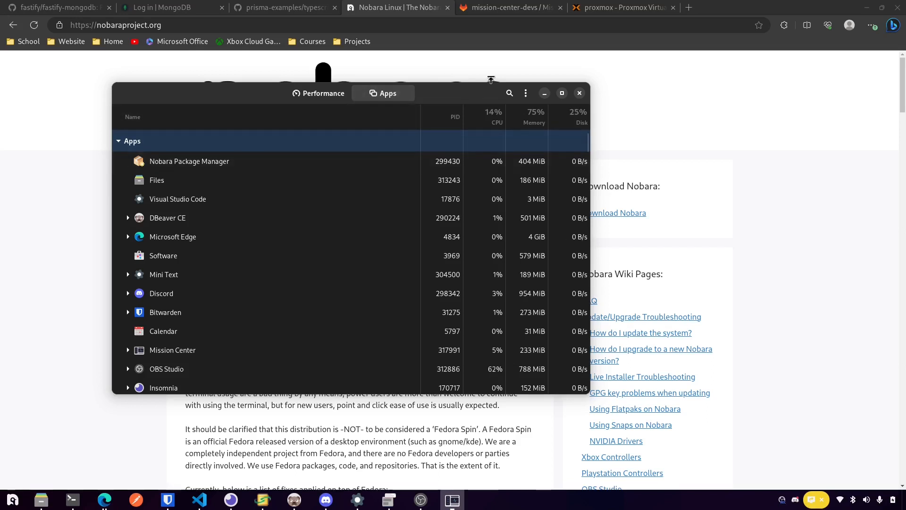
{"action": "left_click", "coordinate": [525, 93]}
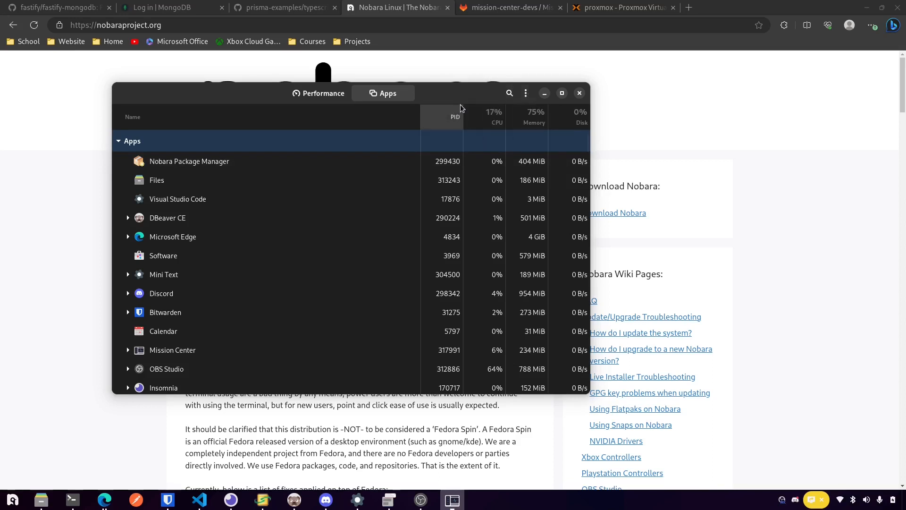
{"action": "left_click", "coordinate": [319, 93]}
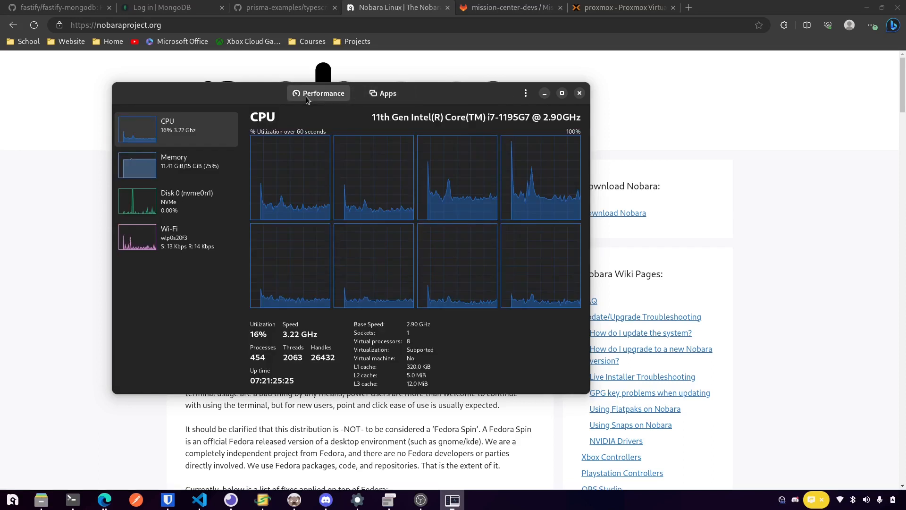